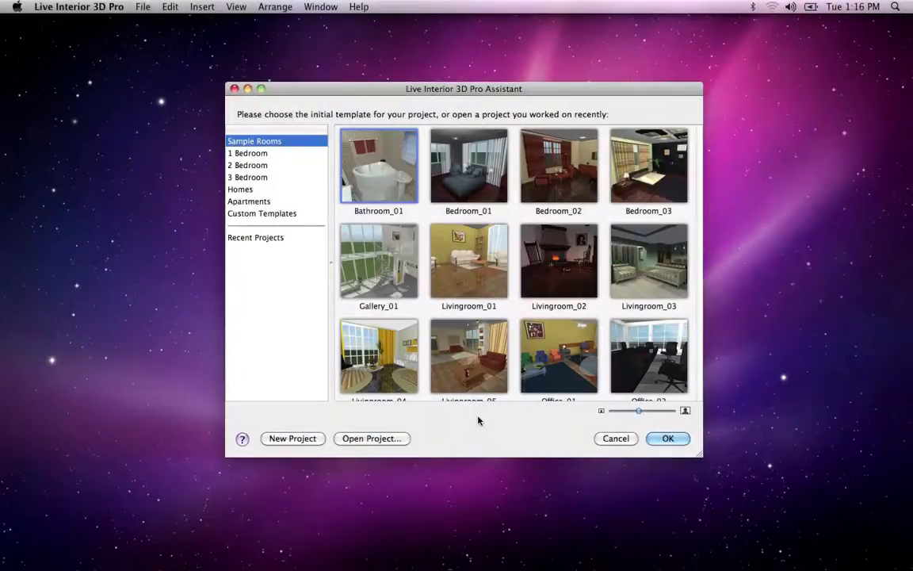
pyautogui.moveTo(382, 388)
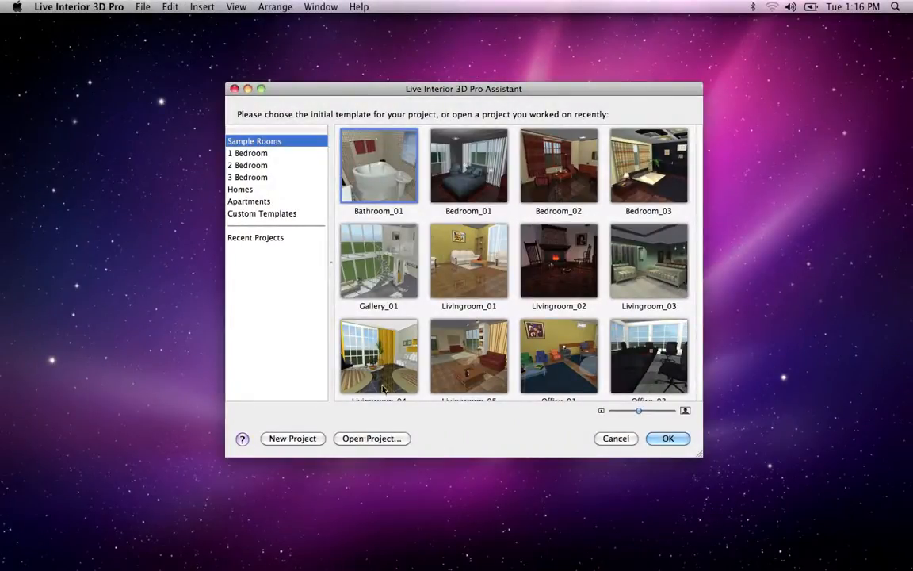
# - Browse the 2 Bedroom and Apartments templates, then start from the Livingroom_05 sample room
pyautogui.click(247, 165)
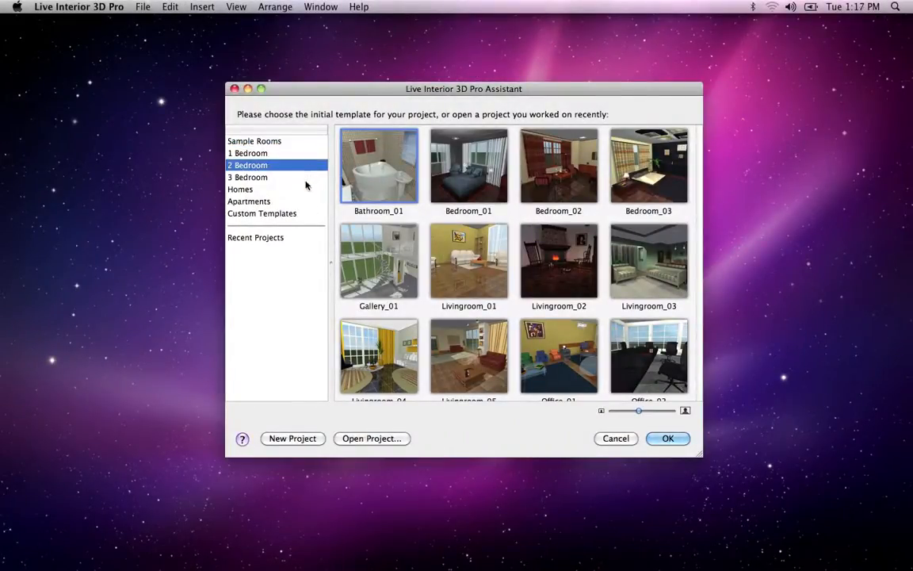
pyautogui.click(249, 200)
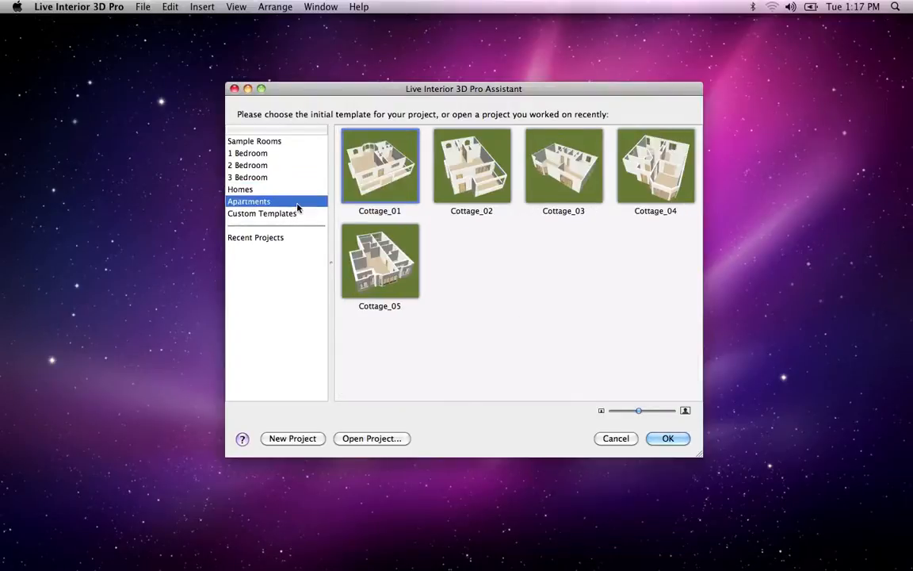
pyautogui.click(254, 141)
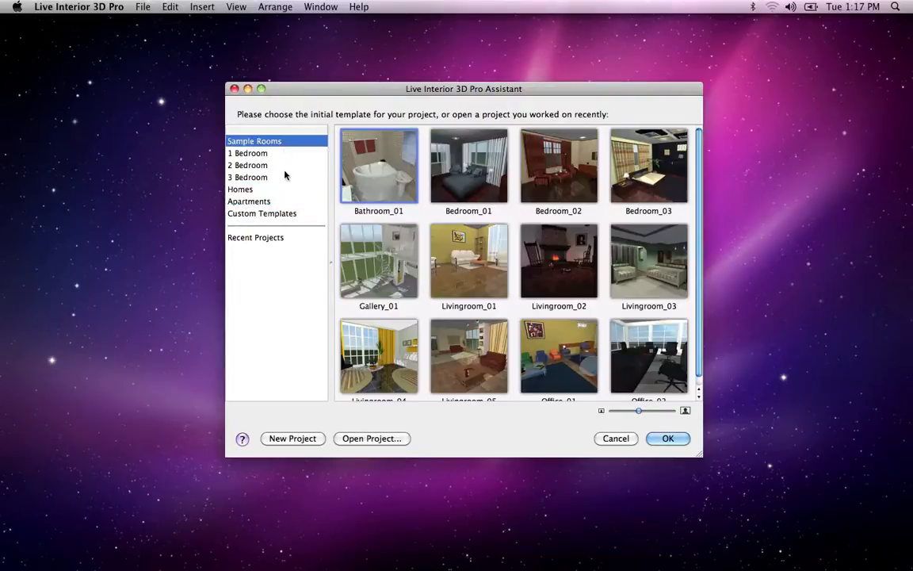
pyautogui.click(468, 355)
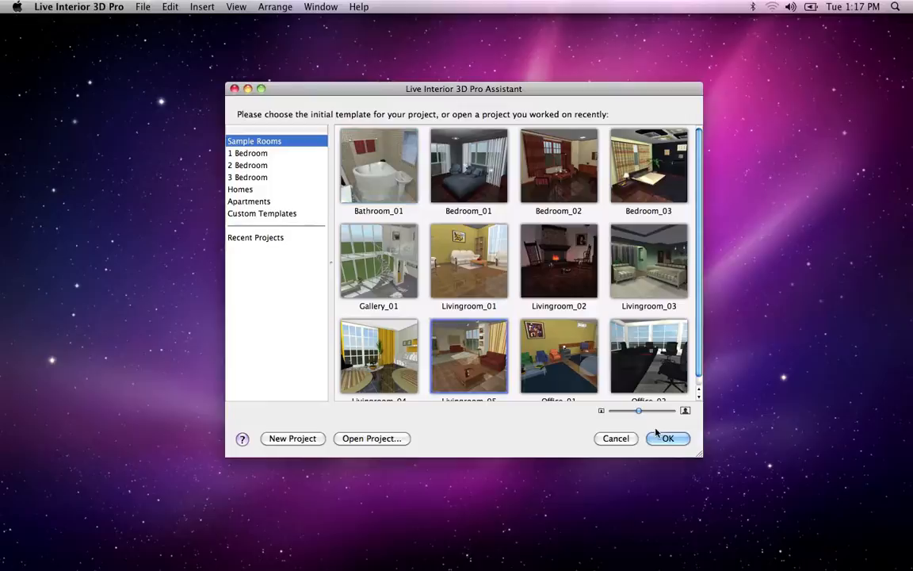
pyautogui.click(667, 438)
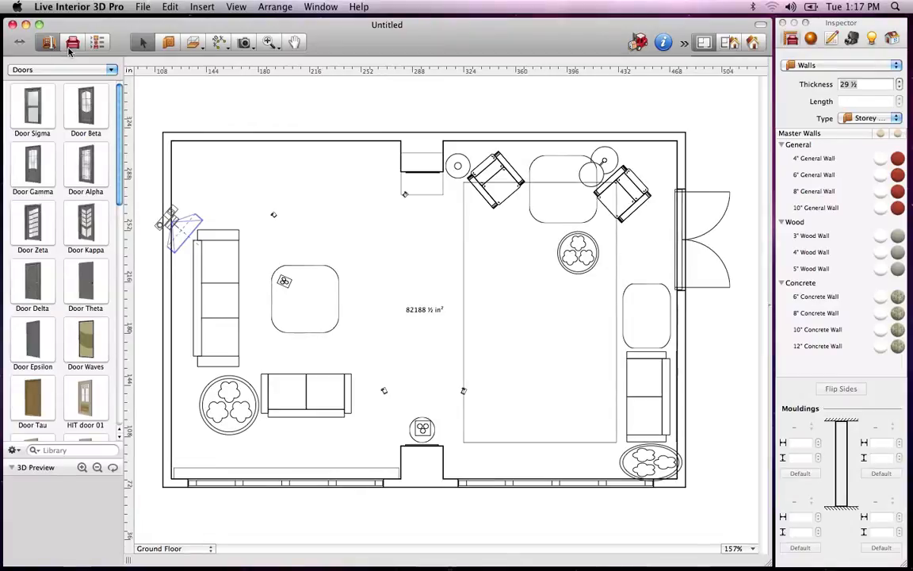
# - Show the Project Tree and select Picture_3 to display its size and elevation
pyautogui.click(97, 43)
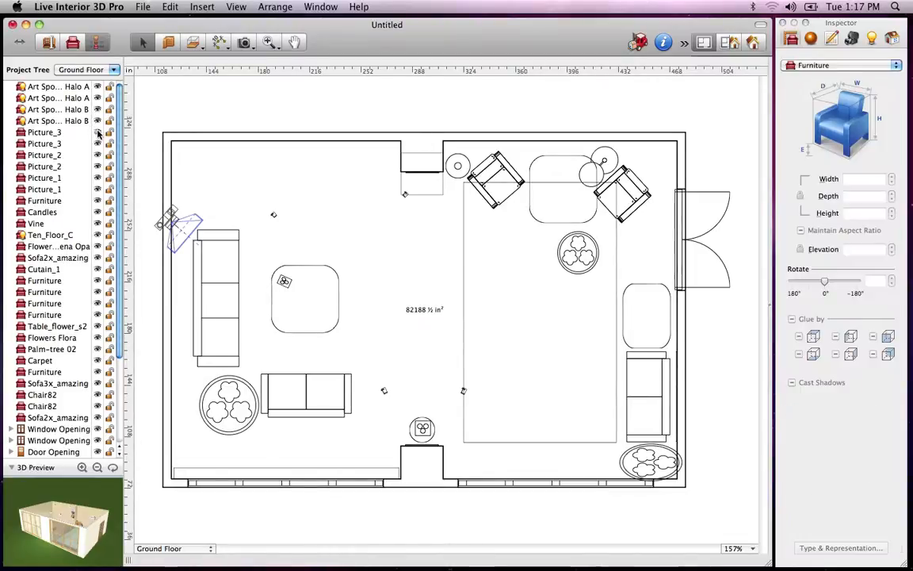
pyautogui.click(45, 131)
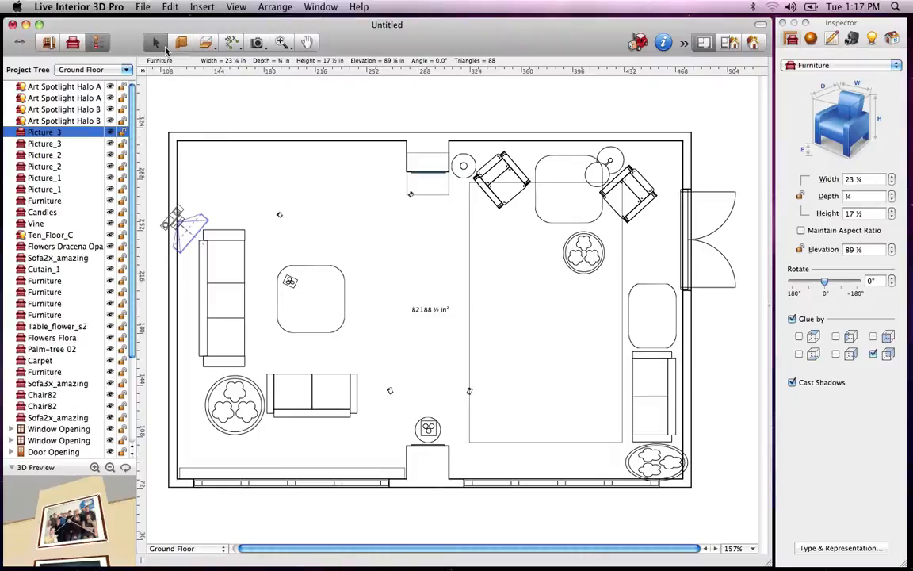
pyautogui.moveTo(178, 51)
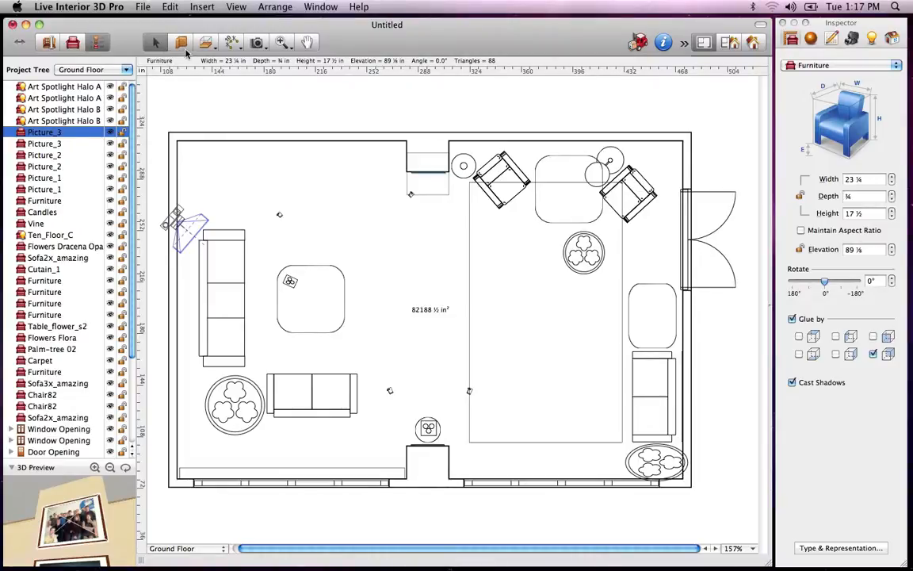
pyautogui.click(206, 43)
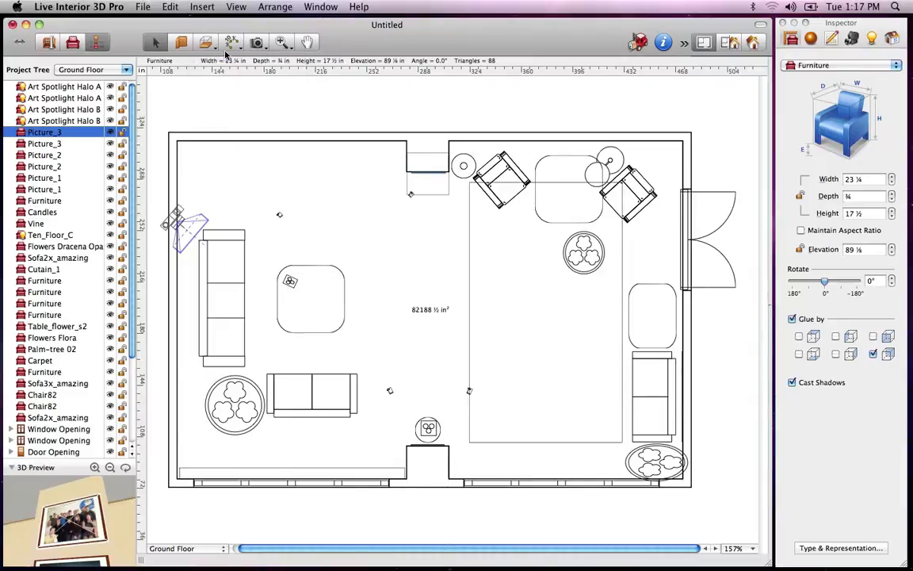
pyautogui.click(231, 42)
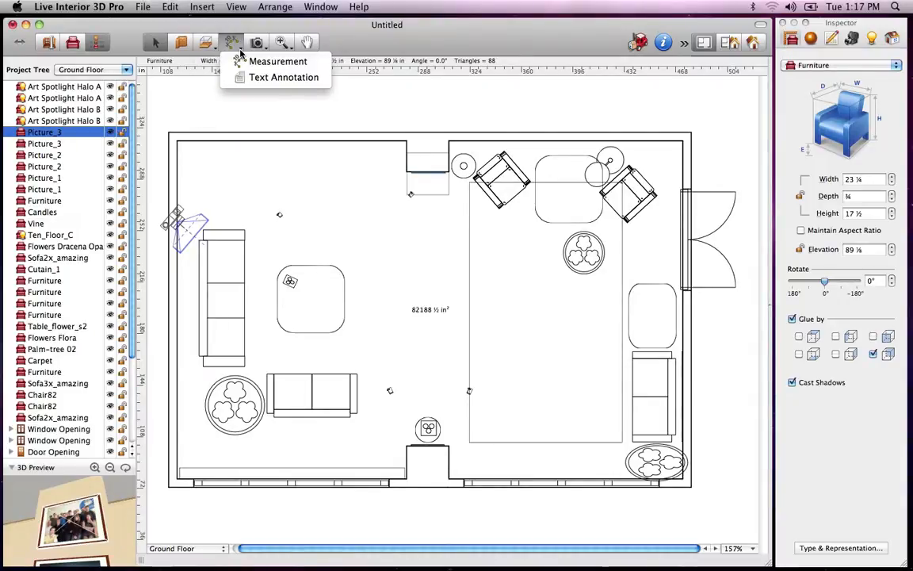
pyautogui.click(232, 43)
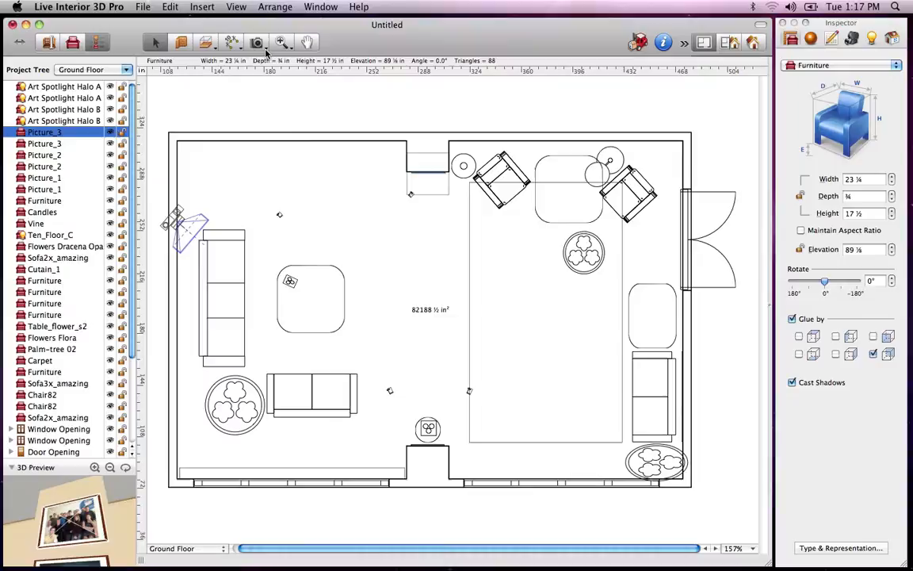
pyautogui.click(256, 42)
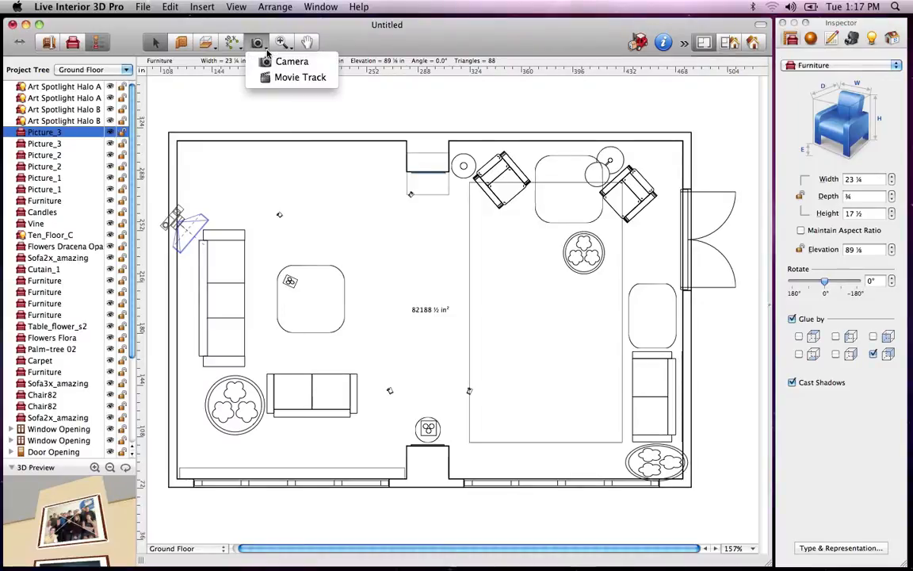
pyautogui.click(281, 42)
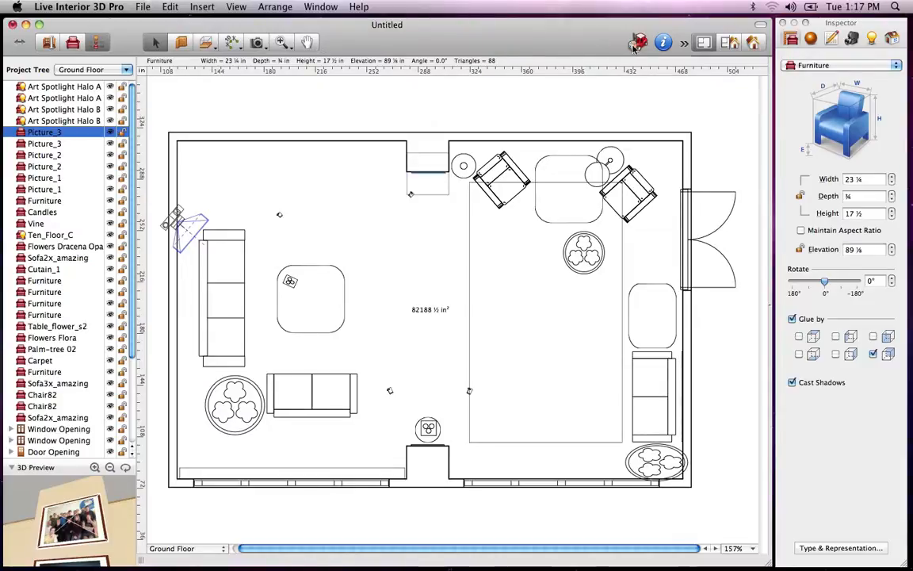
pyautogui.click(639, 42)
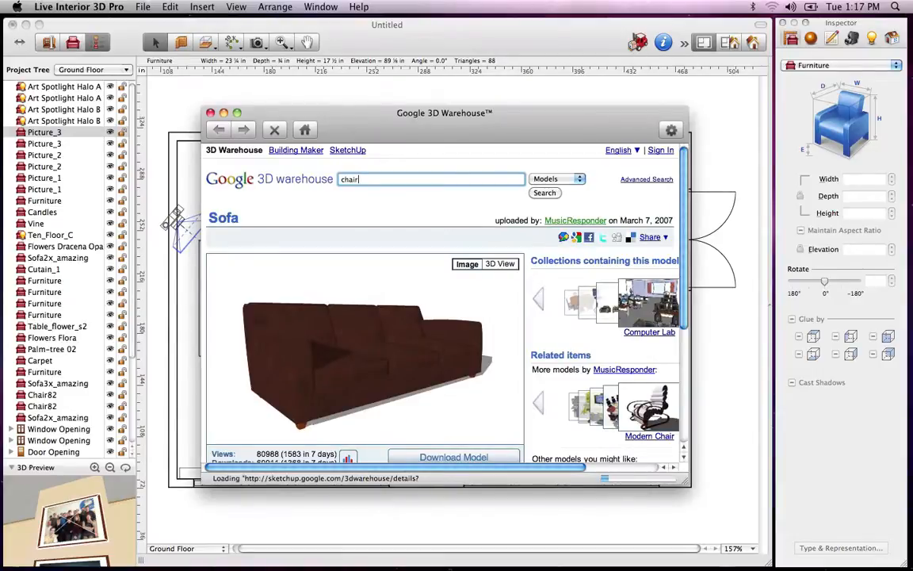
pyautogui.click(544, 192)
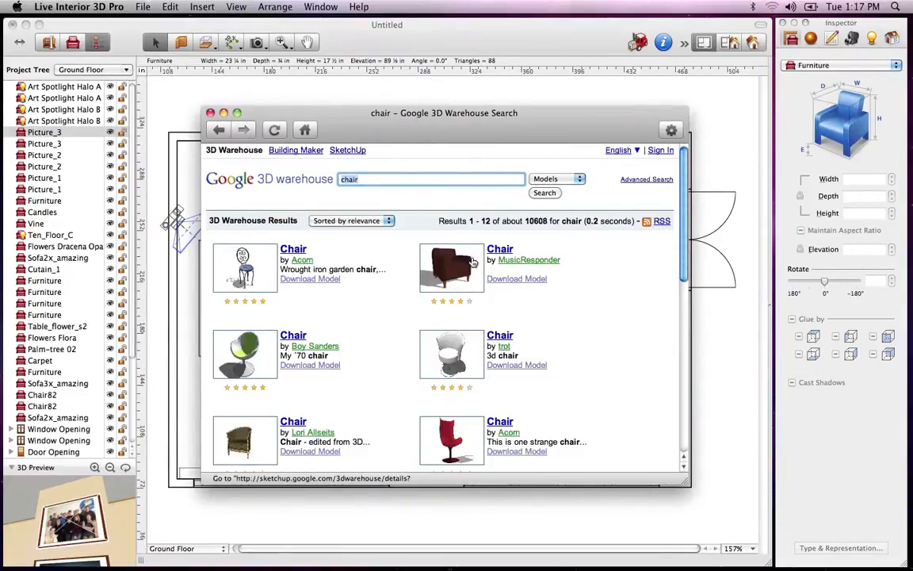
pyautogui.click(452, 267)
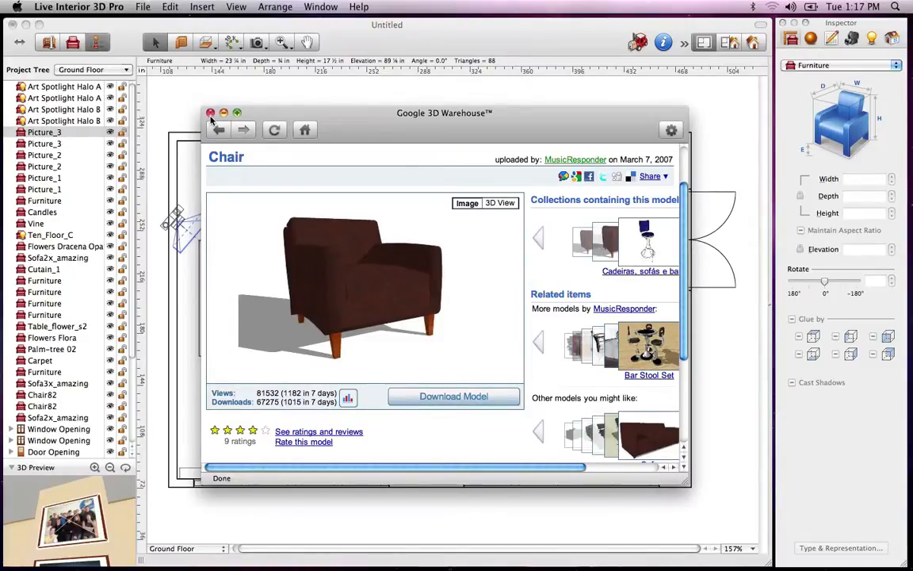
pyautogui.click(210, 112)
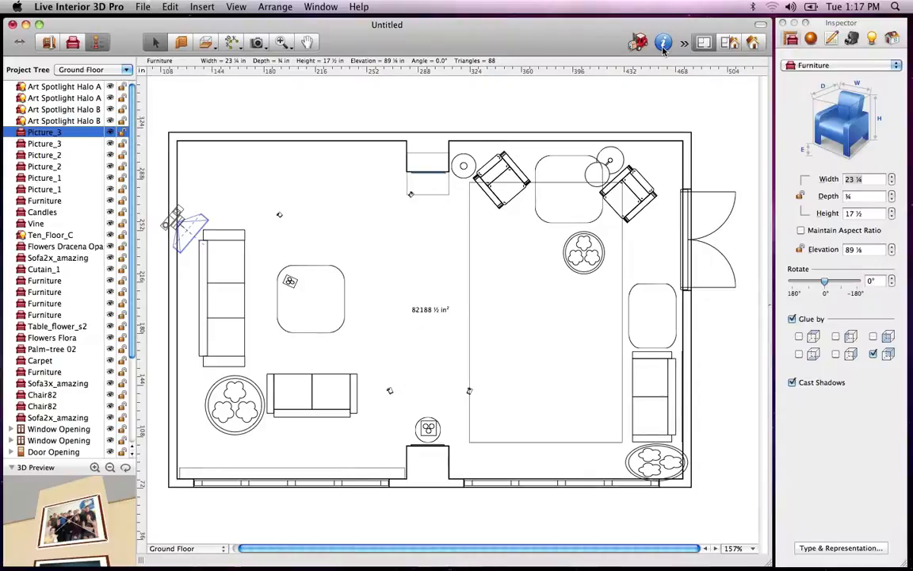
pyautogui.moveTo(663, 44)
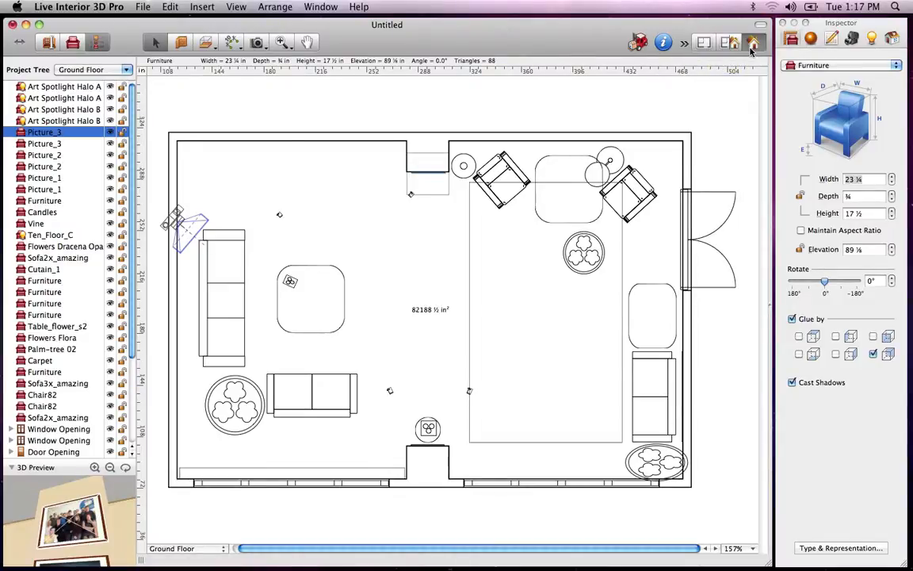
# - Switch to the 3D View to render the living room with red sofas and curtains
pyautogui.click(754, 43)
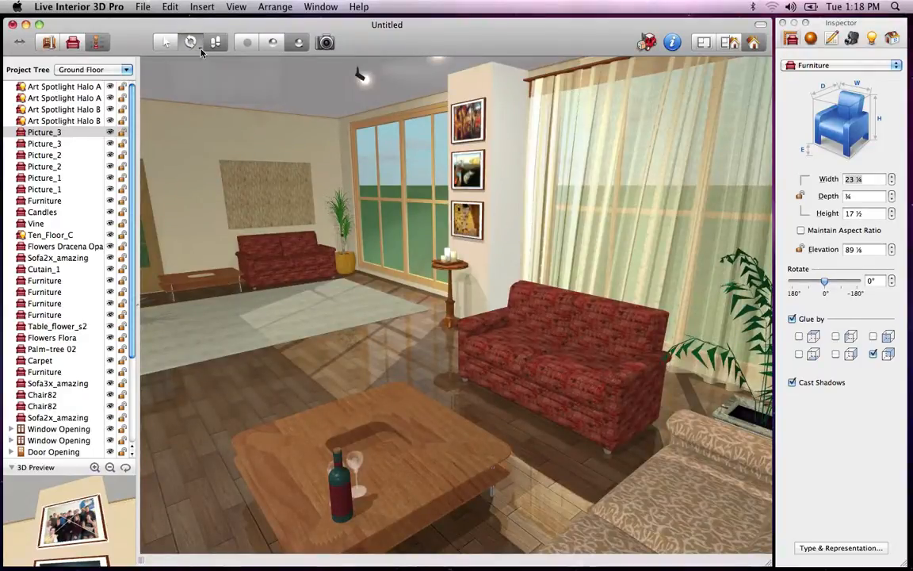
pyautogui.click(165, 42)
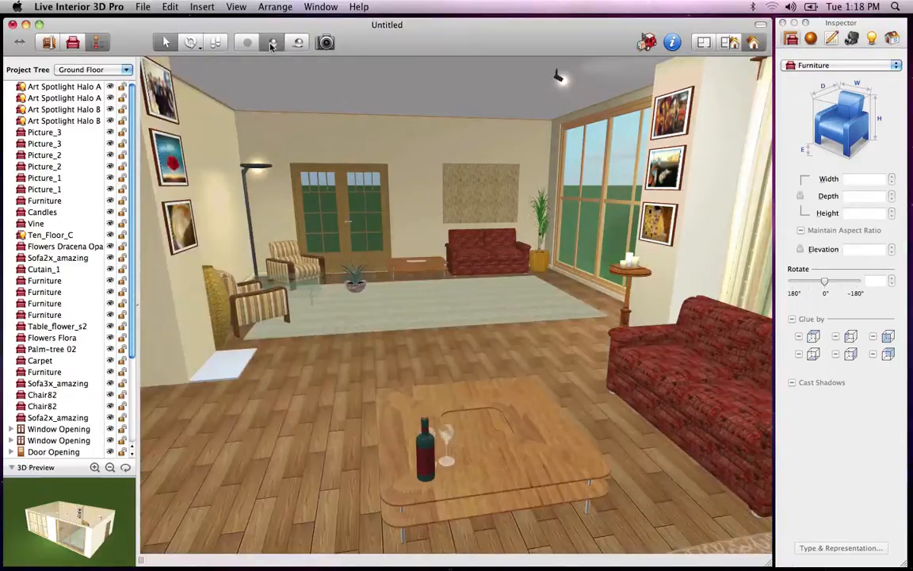
pyautogui.click(246, 42)
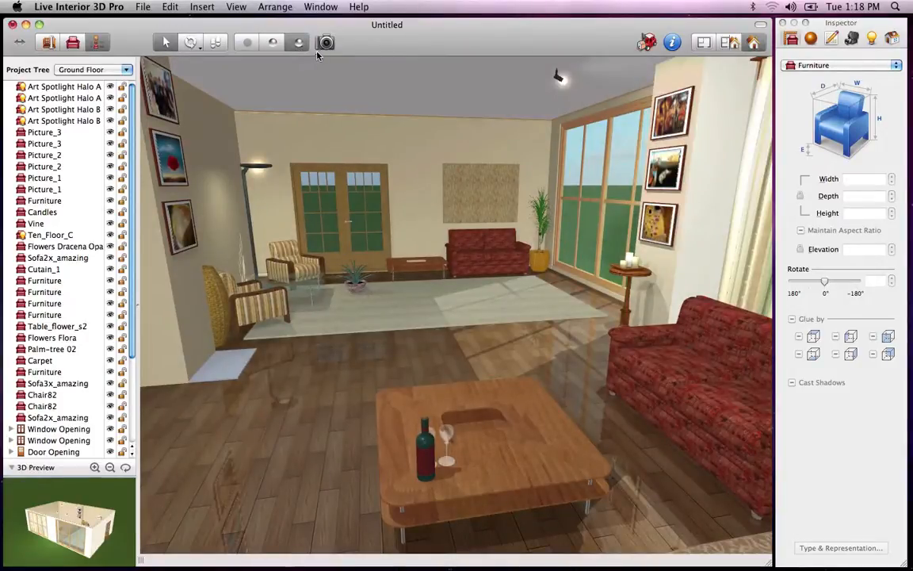
pyautogui.click(325, 42)
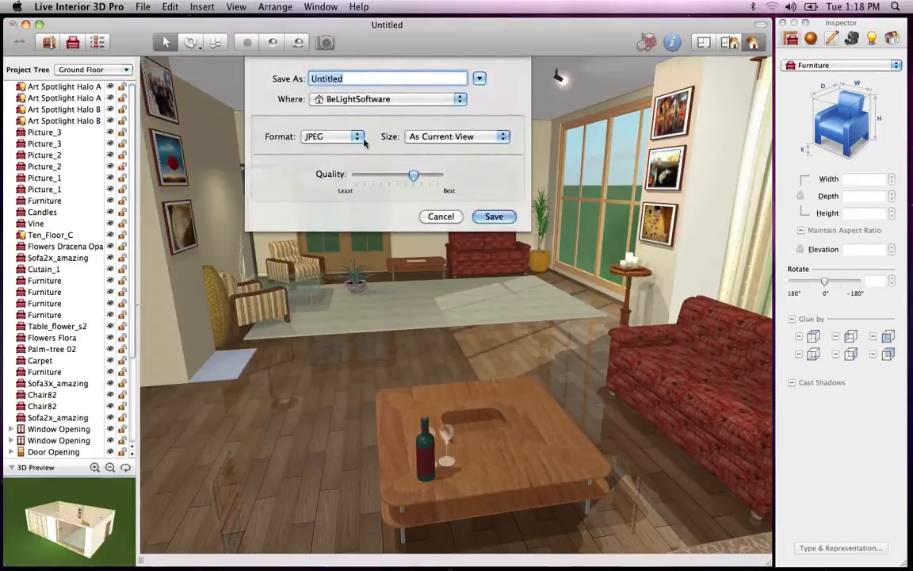
pyautogui.click(441, 215)
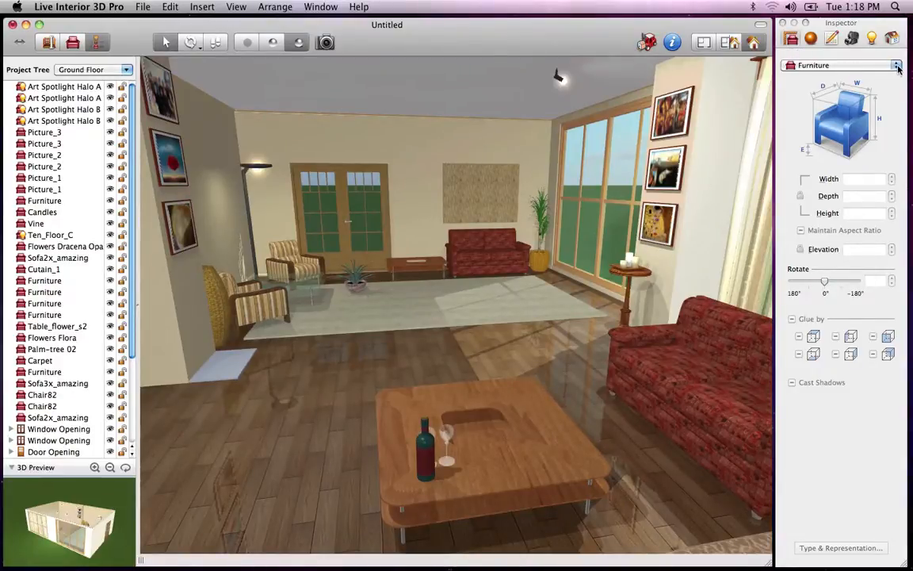
# - Browse the Inspector's Furniture categories, Materials, Drawing settings, and Cameras list in turn
pyautogui.click(896, 65)
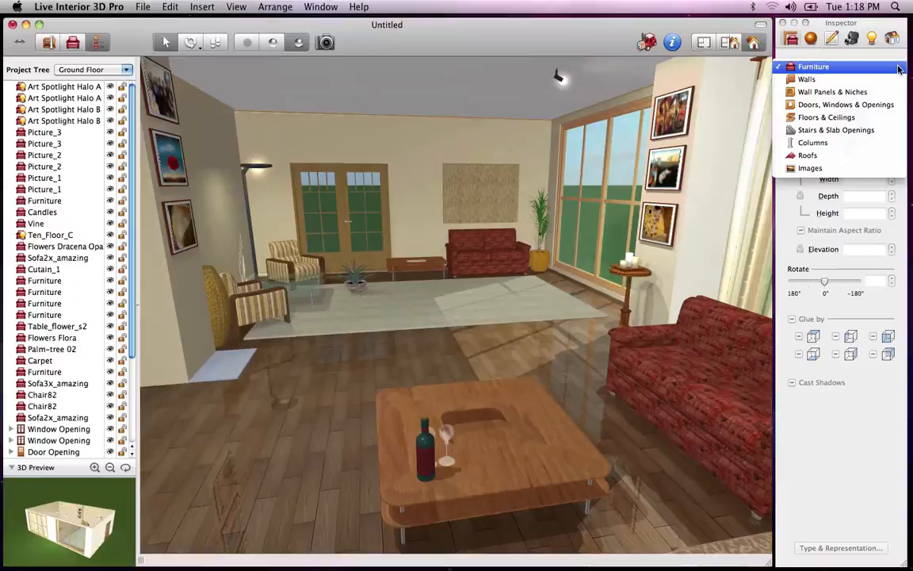
pyautogui.click(814, 66)
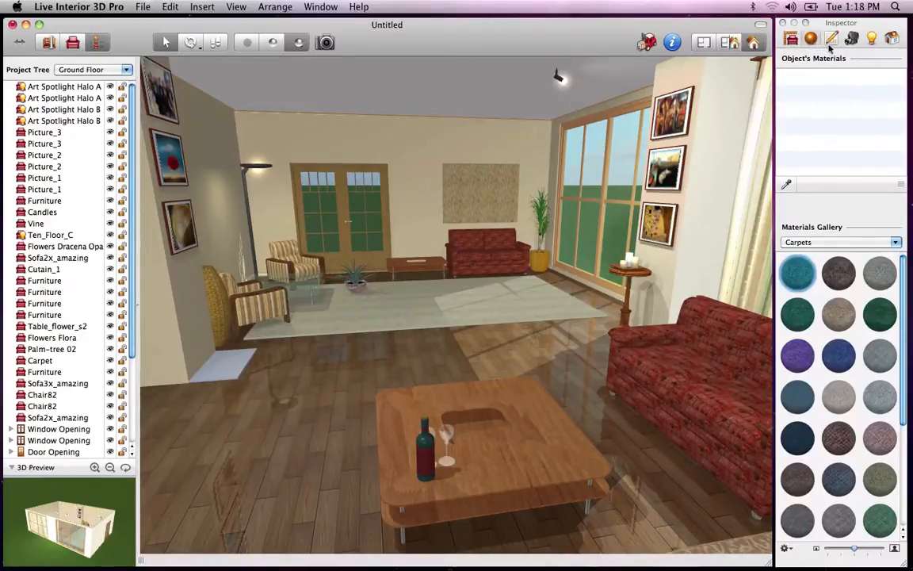
pyautogui.click(832, 38)
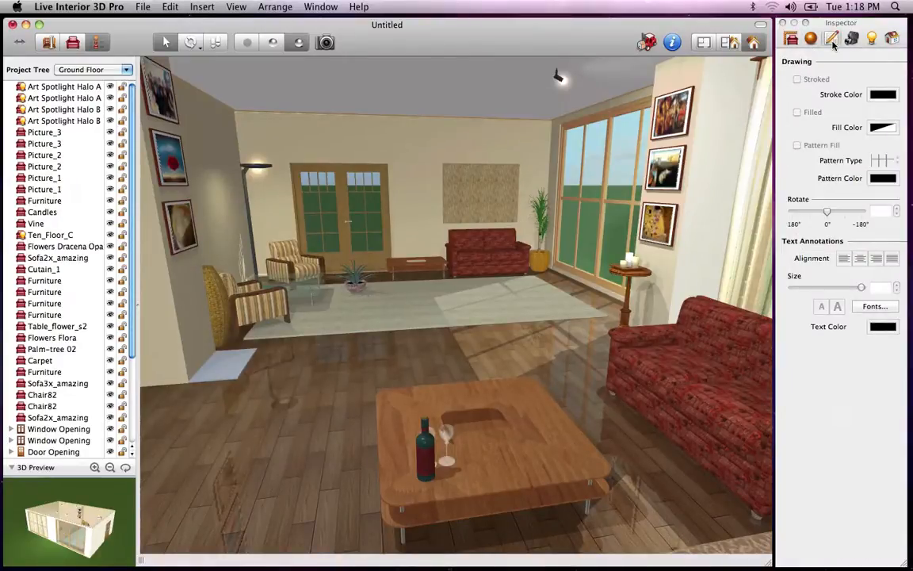
pyautogui.click(852, 38)
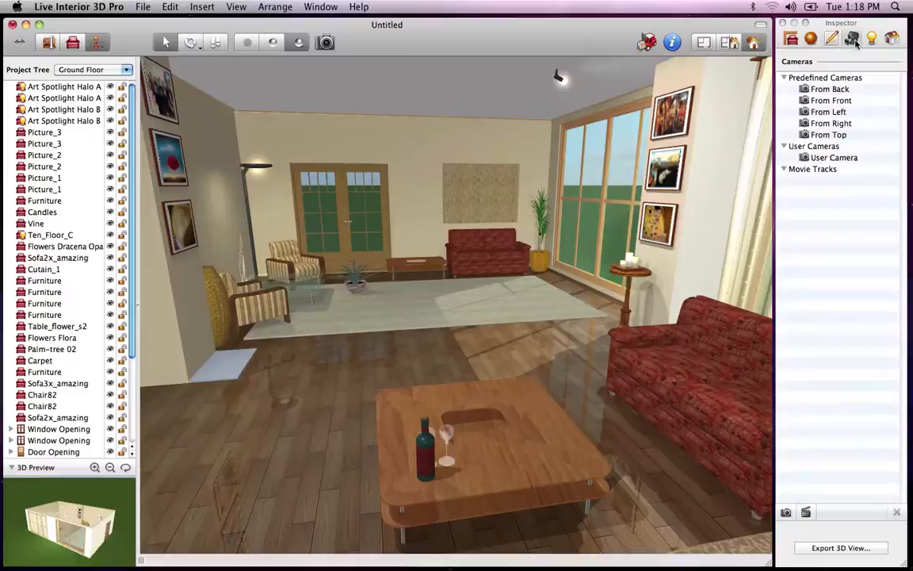
pyautogui.moveTo(850, 95)
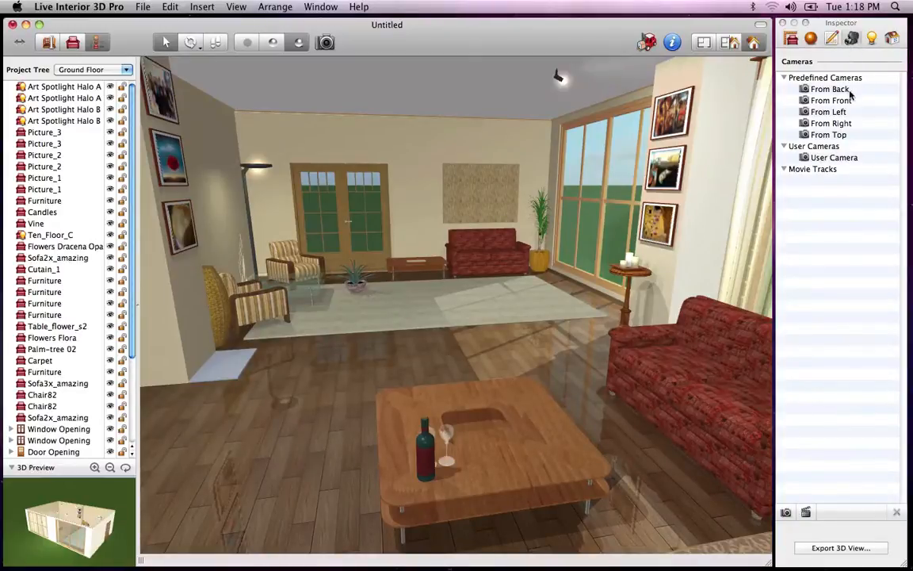
# - View a predefined exterior camera, return to User Camera, then list the scene's lights
pyautogui.click(830, 100)
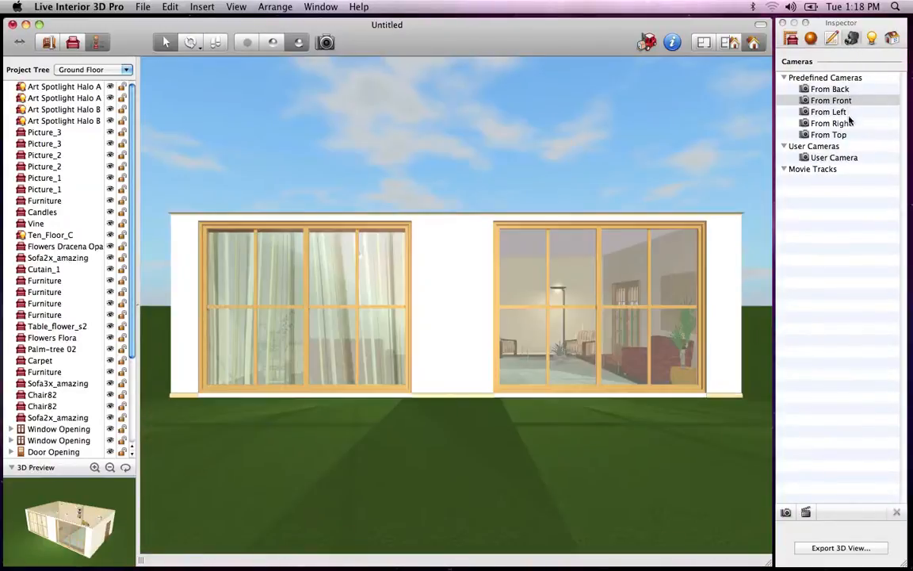
pyautogui.click(834, 157)
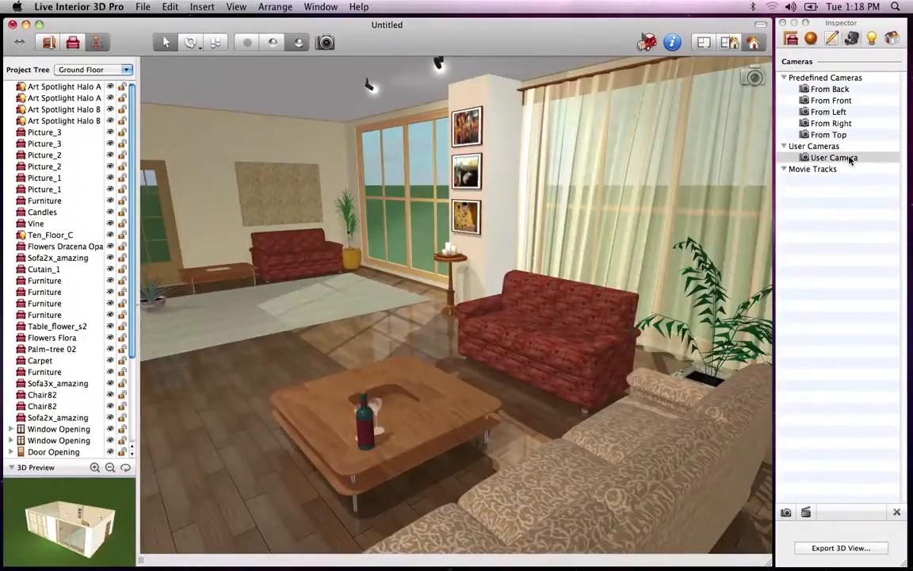
pyautogui.click(872, 38)
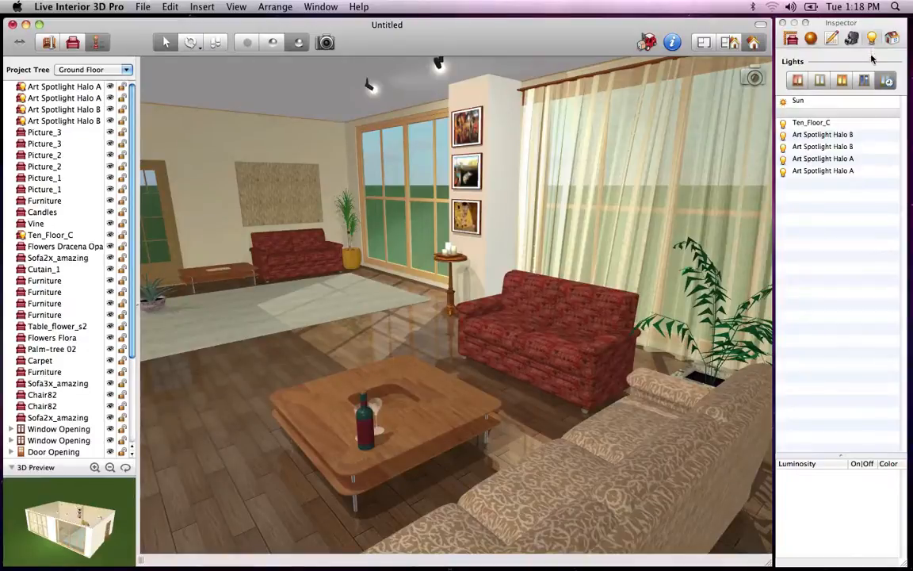
# - Preview night lighting, restore daylight, show building elevation and foundation settings, open application menu
pyautogui.click(841, 80)
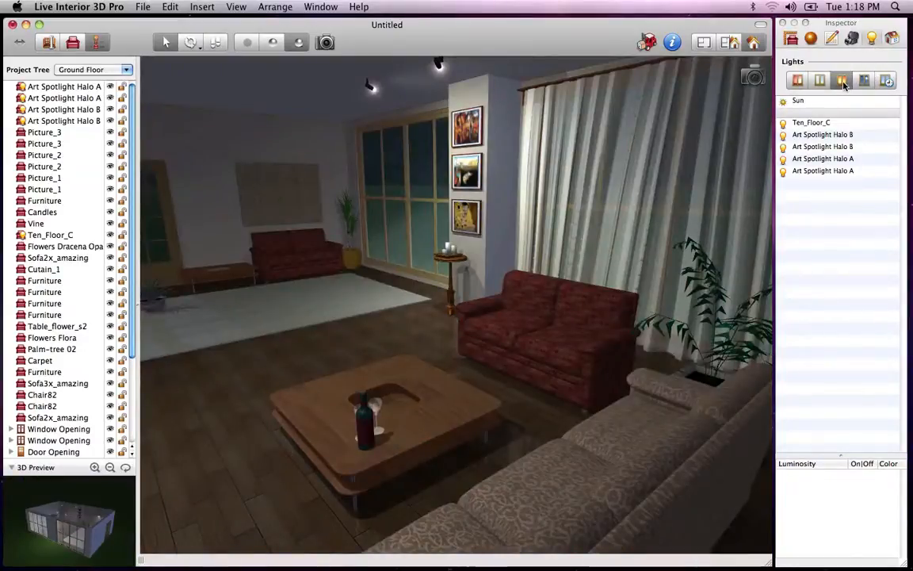
pyautogui.click(819, 80)
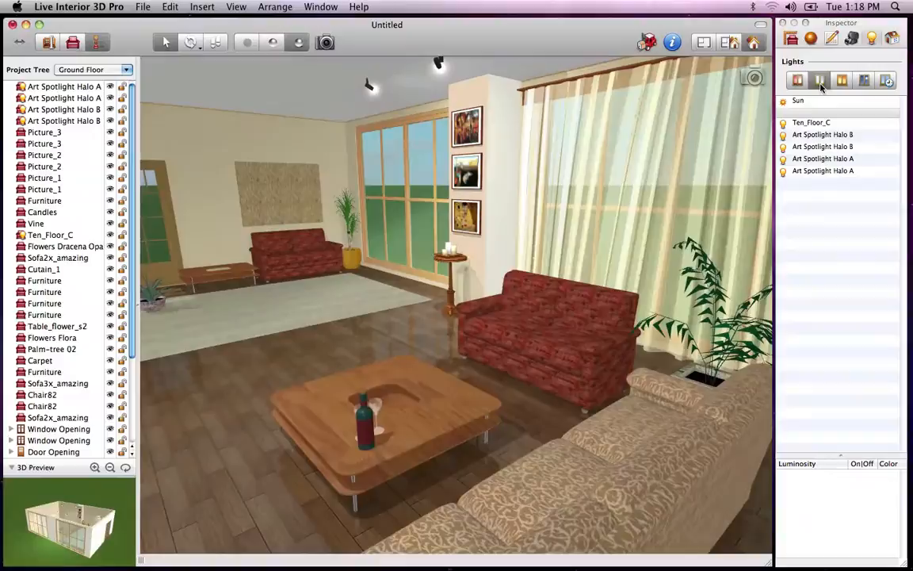
pyautogui.click(886, 80)
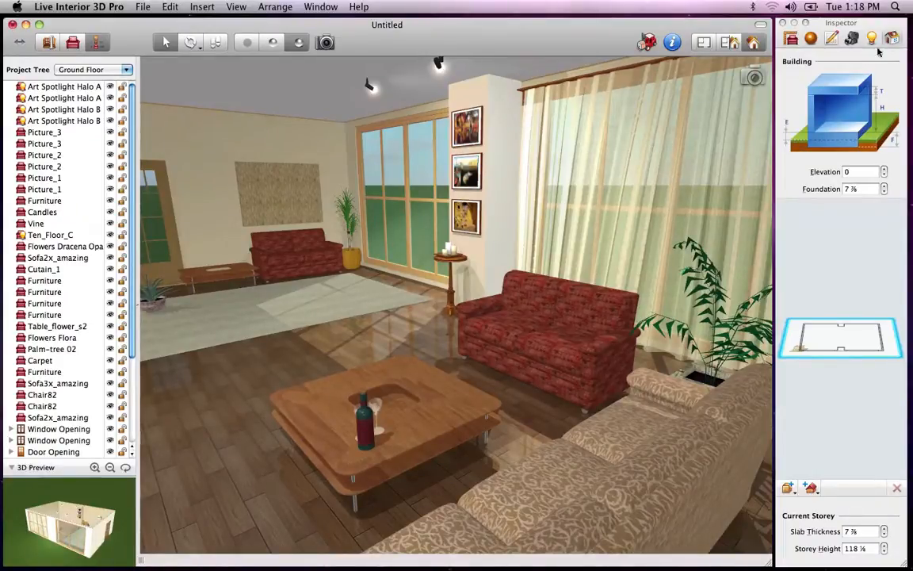
pyautogui.click(79, 6)
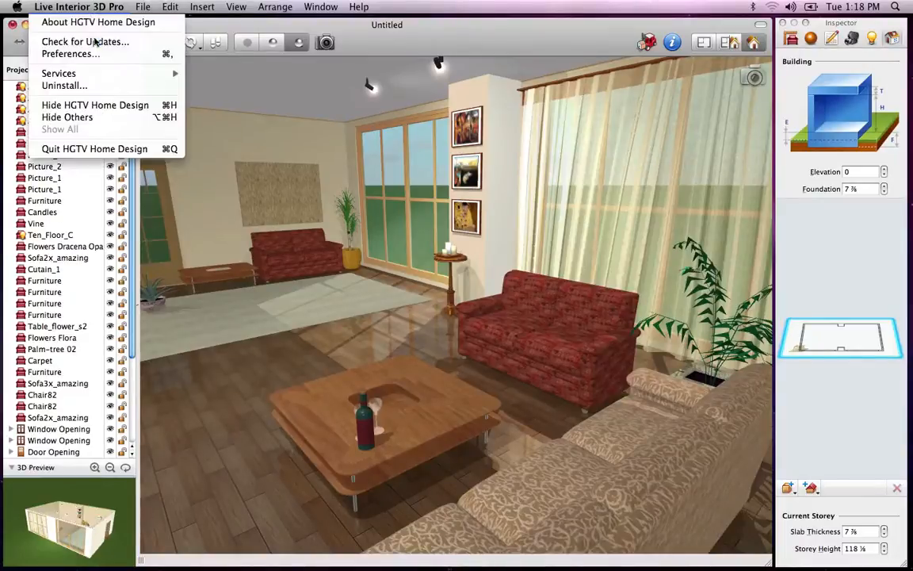
pyautogui.click(70, 53)
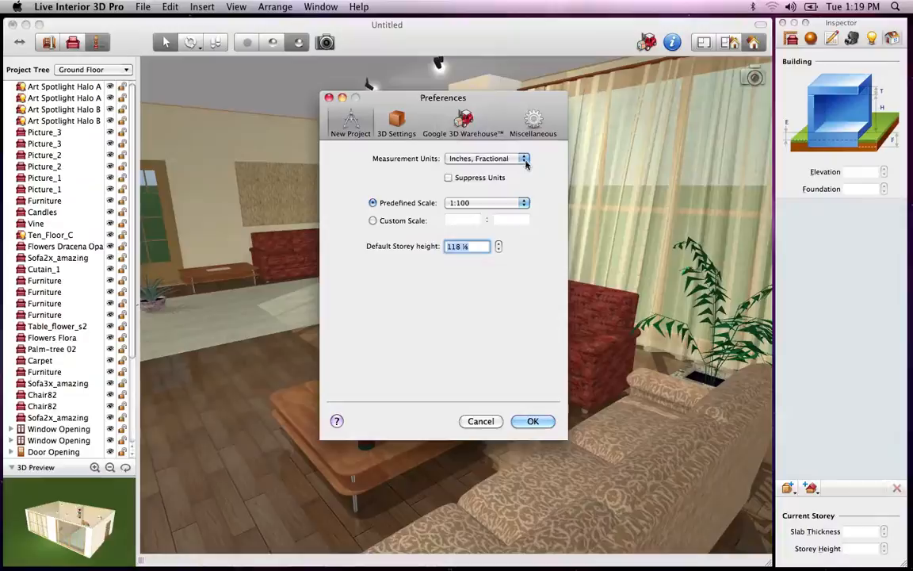
pyautogui.click(523, 202)
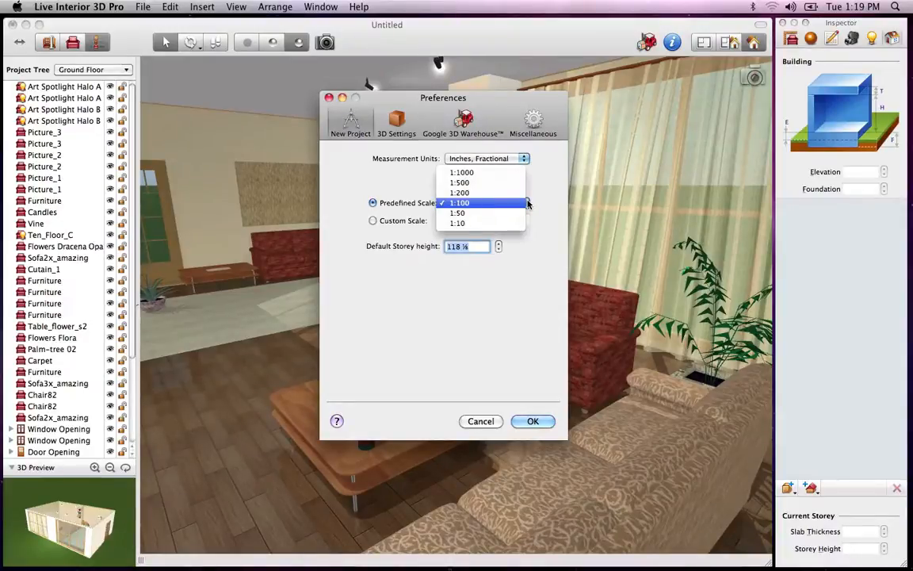
pyautogui.click(459, 202)
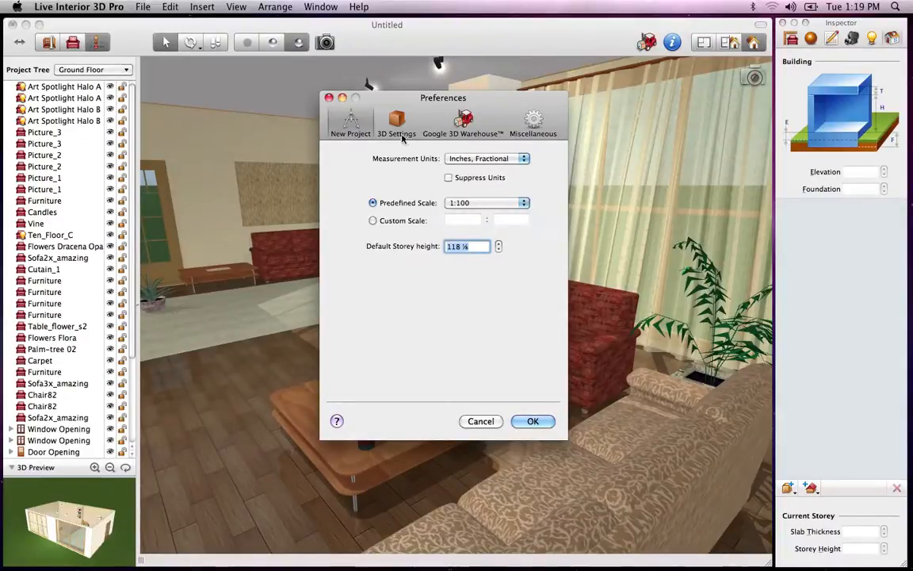
pyautogui.click(396, 123)
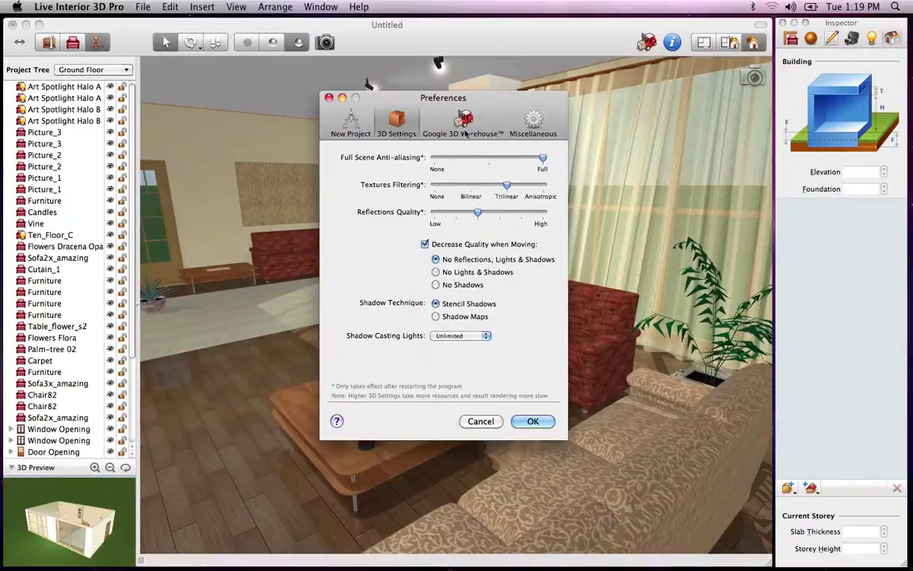
pyautogui.click(463, 123)
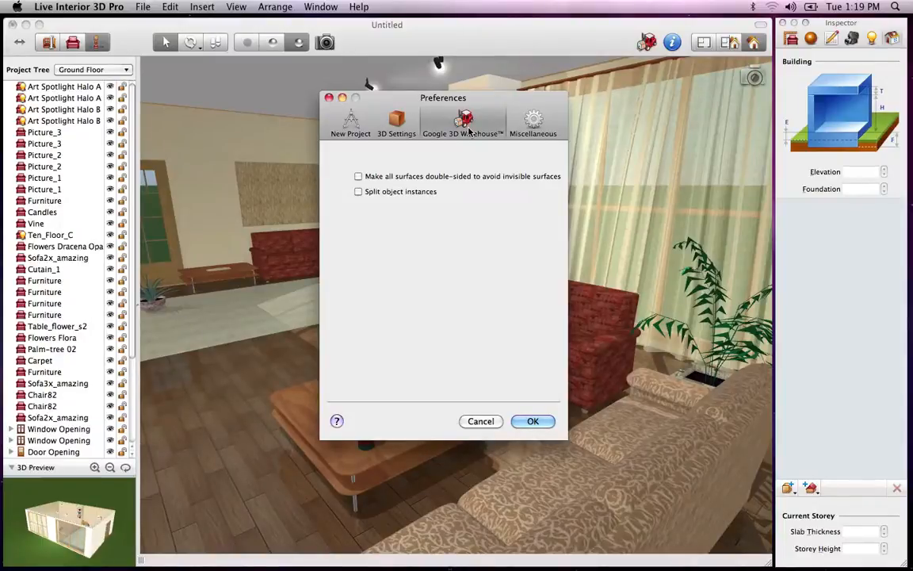
pyautogui.click(533, 122)
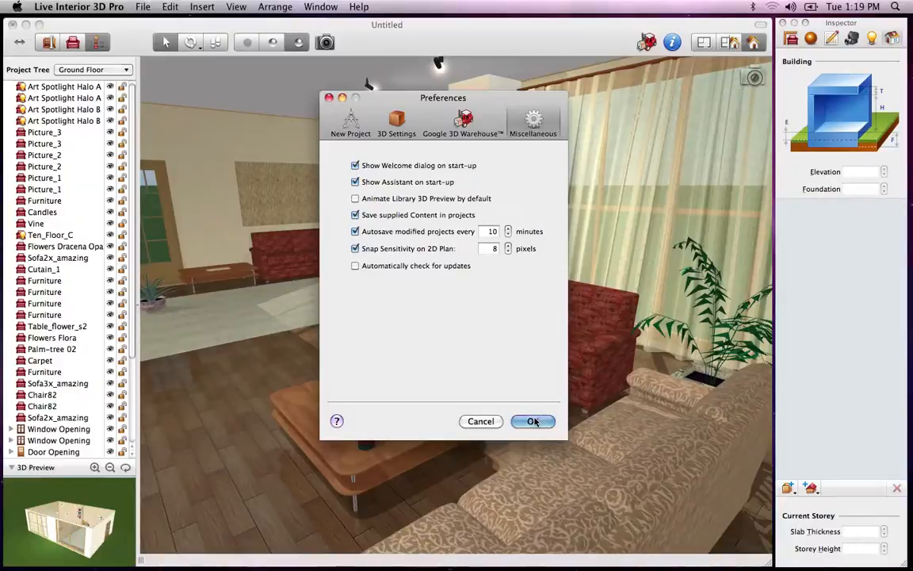
pyautogui.click(532, 421)
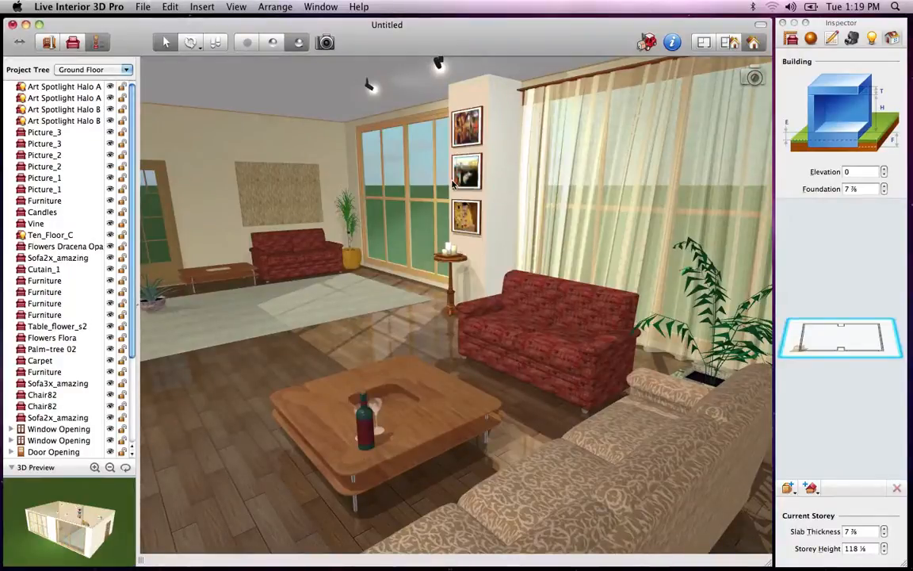